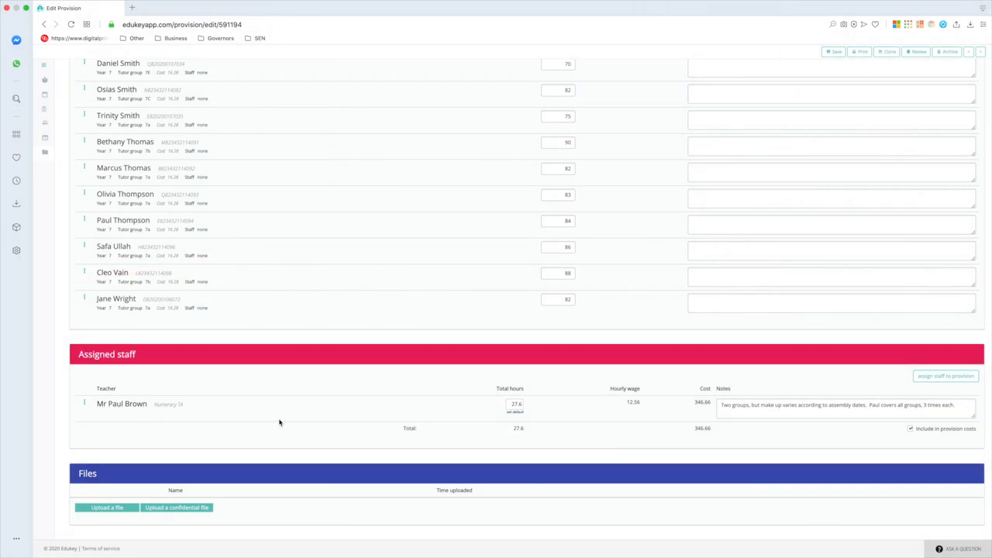
mouse_move(647, 427)
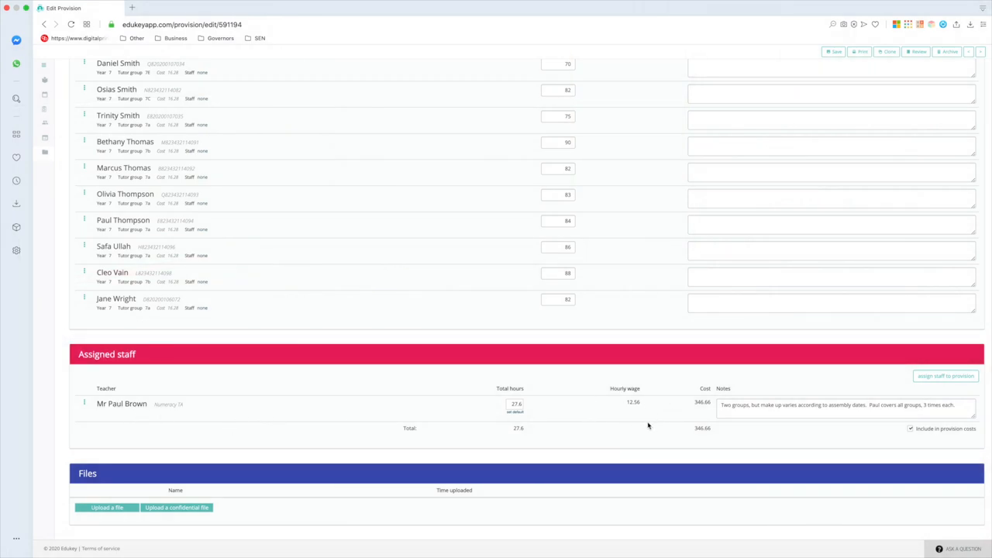
mouse_move(660, 422)
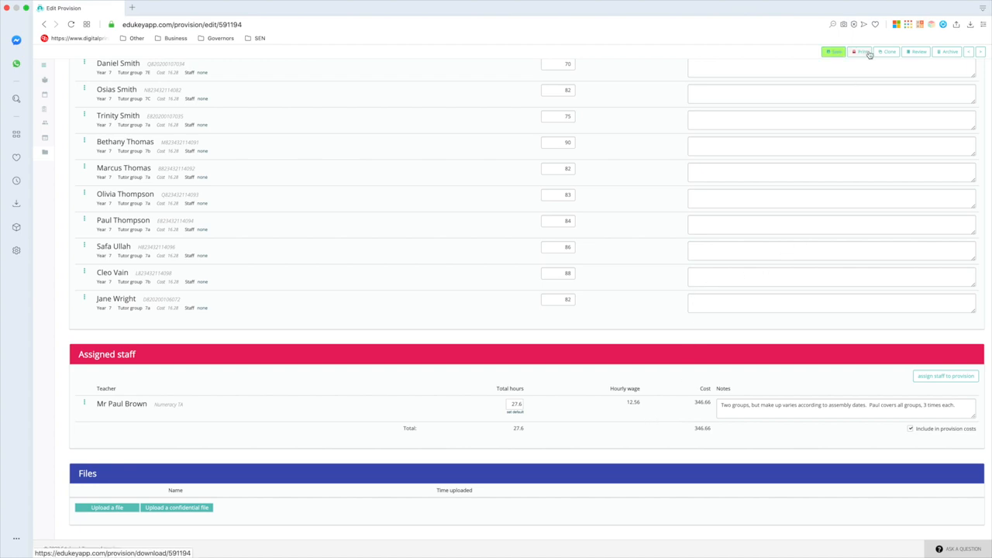
- Create a new review for the Emile Numeracy Catchup provision, which has none yet
left_click(917, 51)
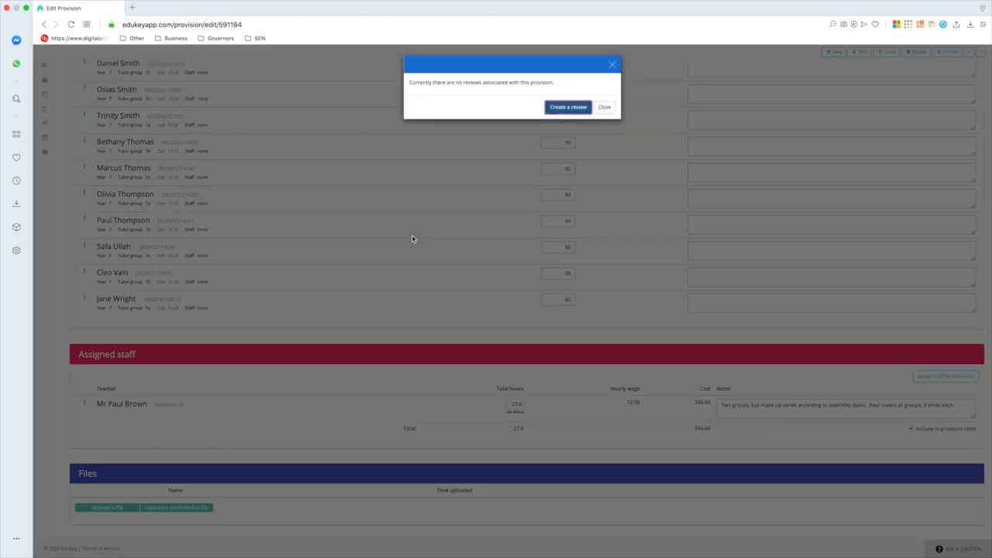
left_click(567, 106)
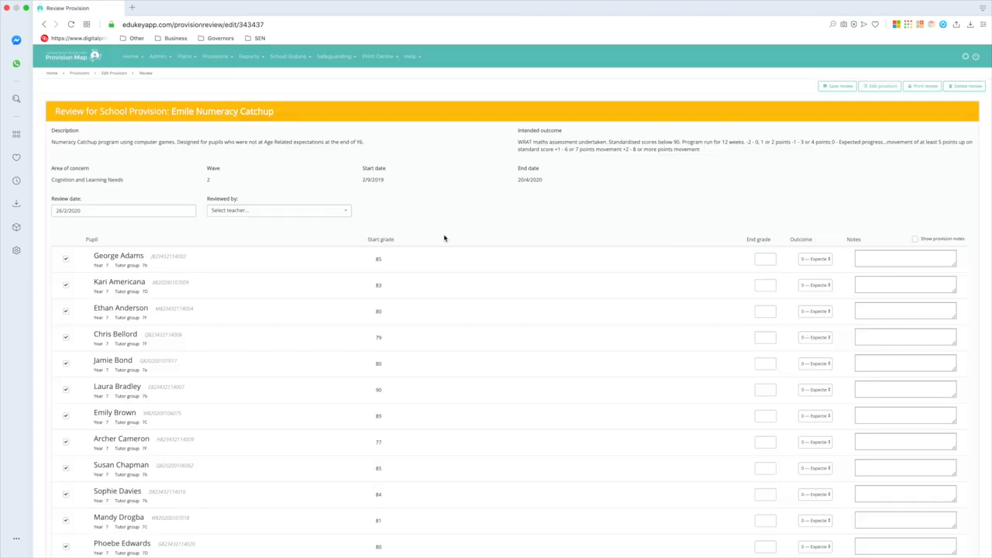
left_click(766, 259)
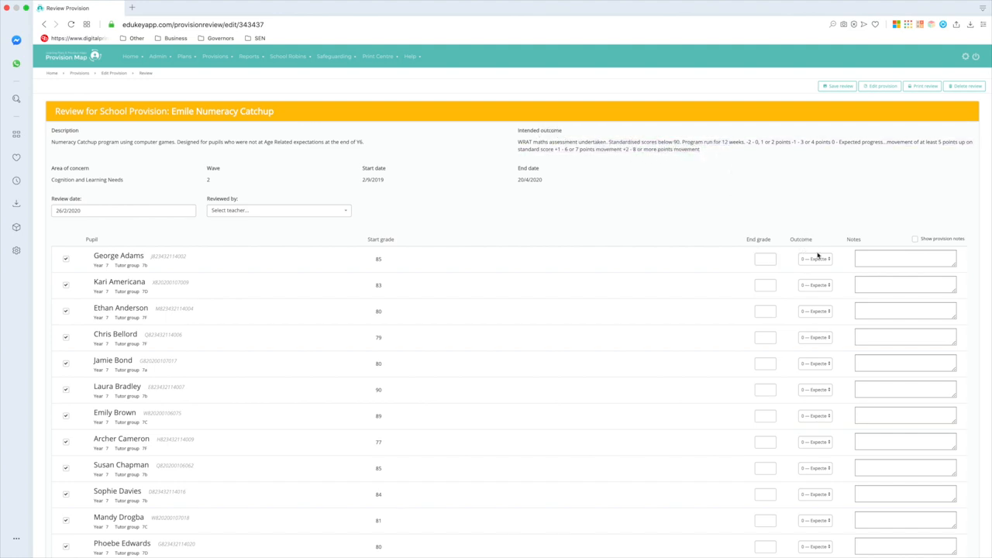
left_click(813, 257)
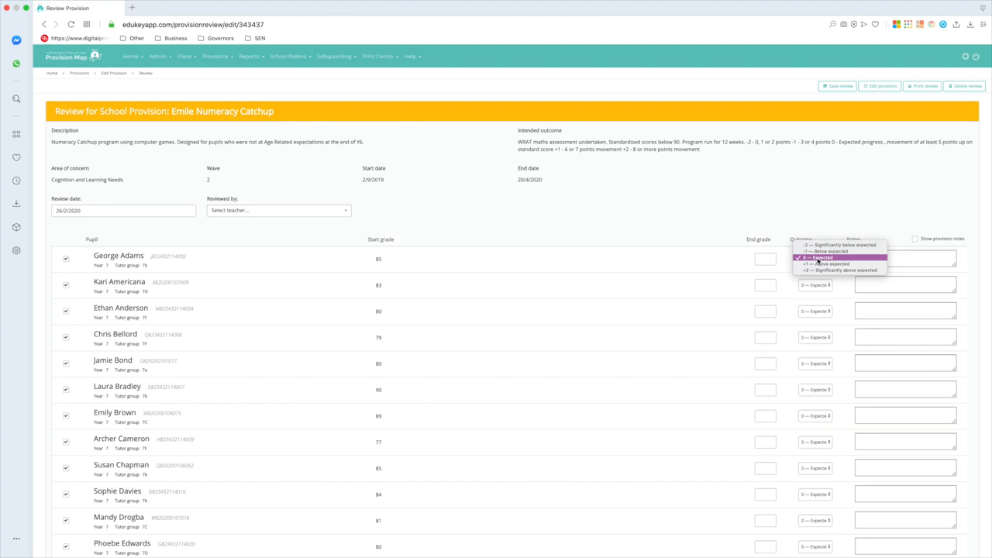
left_click(905, 258)
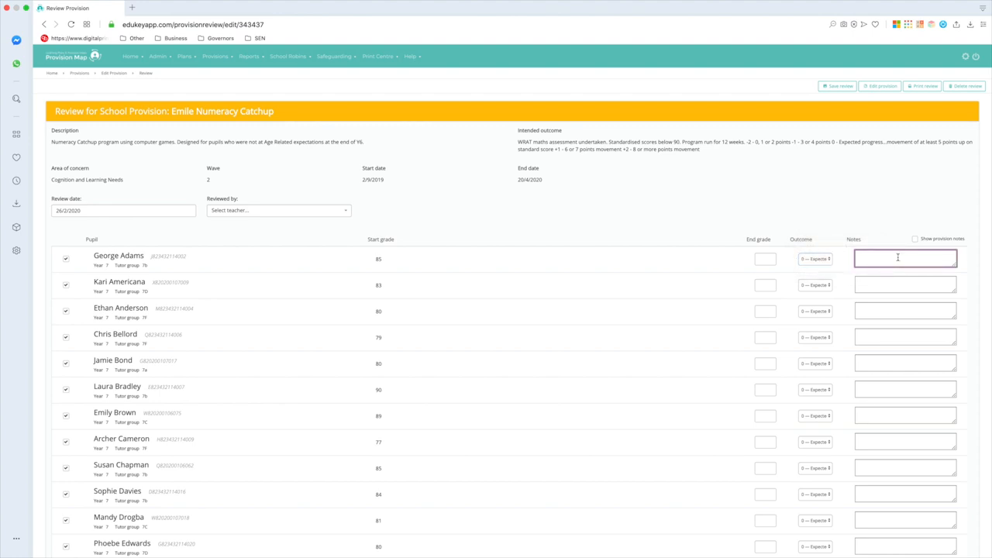